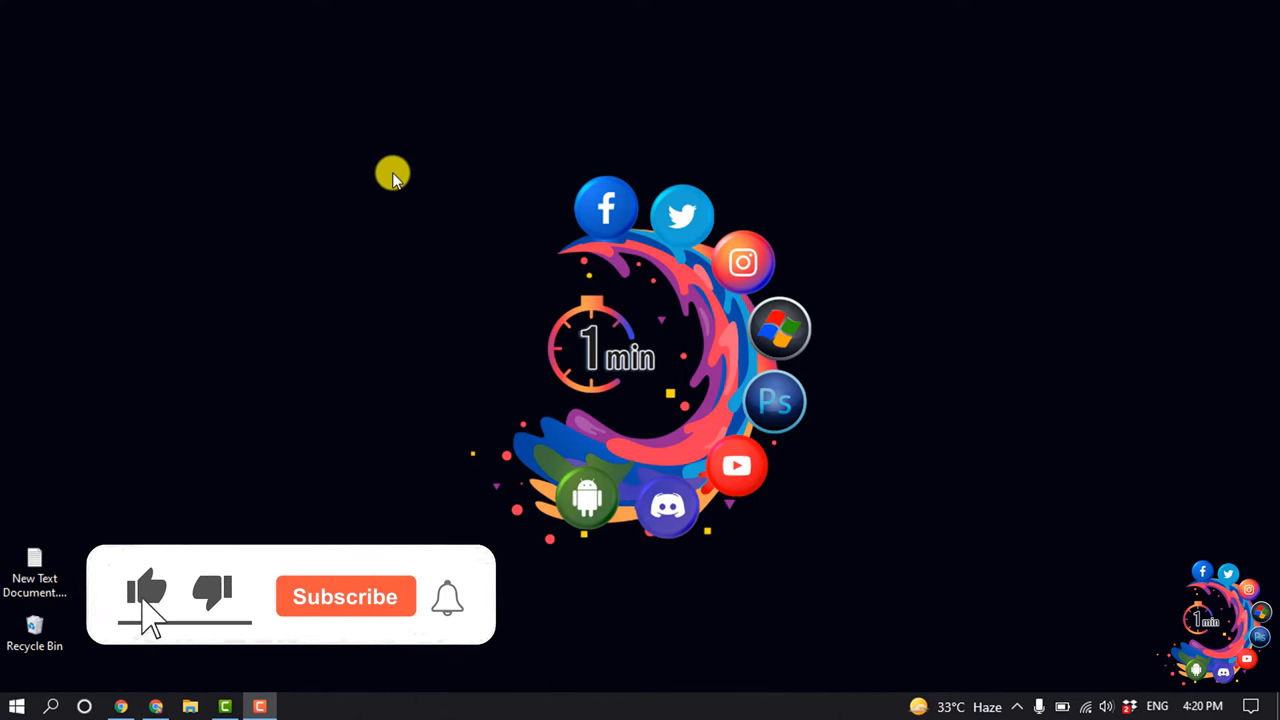
- Bring up the Gmail inbox in the Chrome browser from the desktop
click(344, 596)
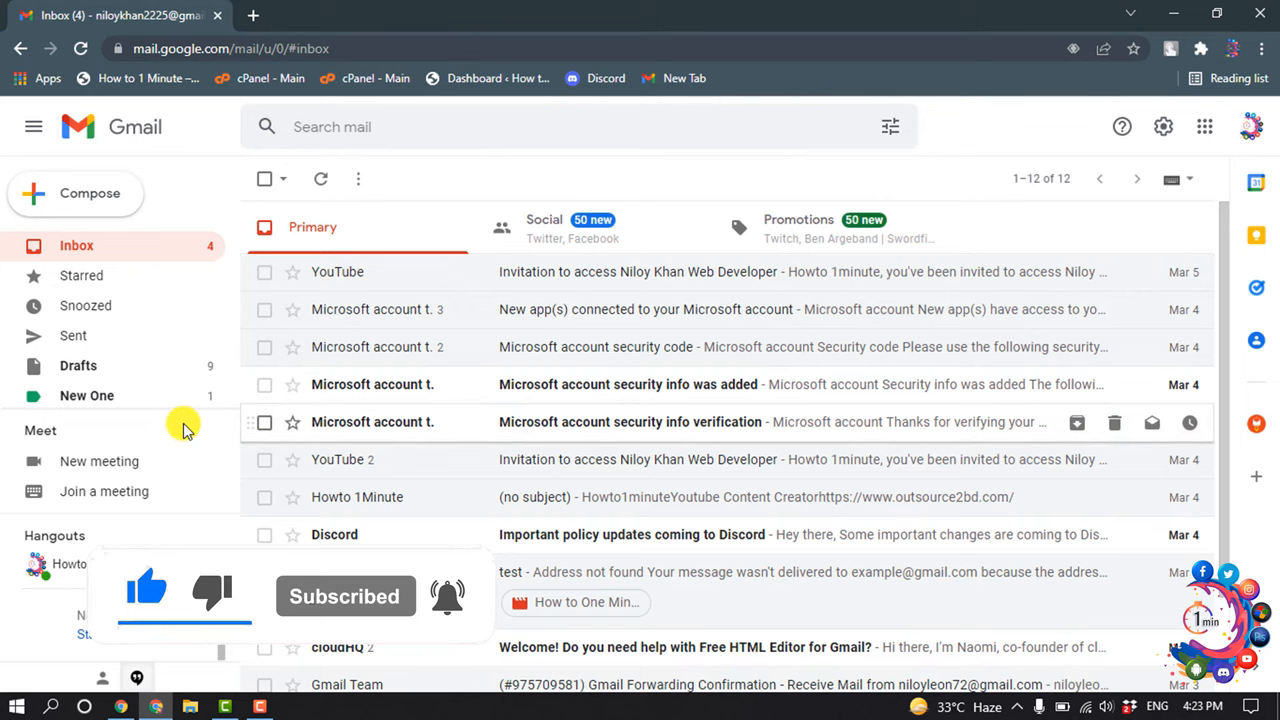
- Compose a new message to the efaxsend.com fax address with subject 'test'
click(88, 192)
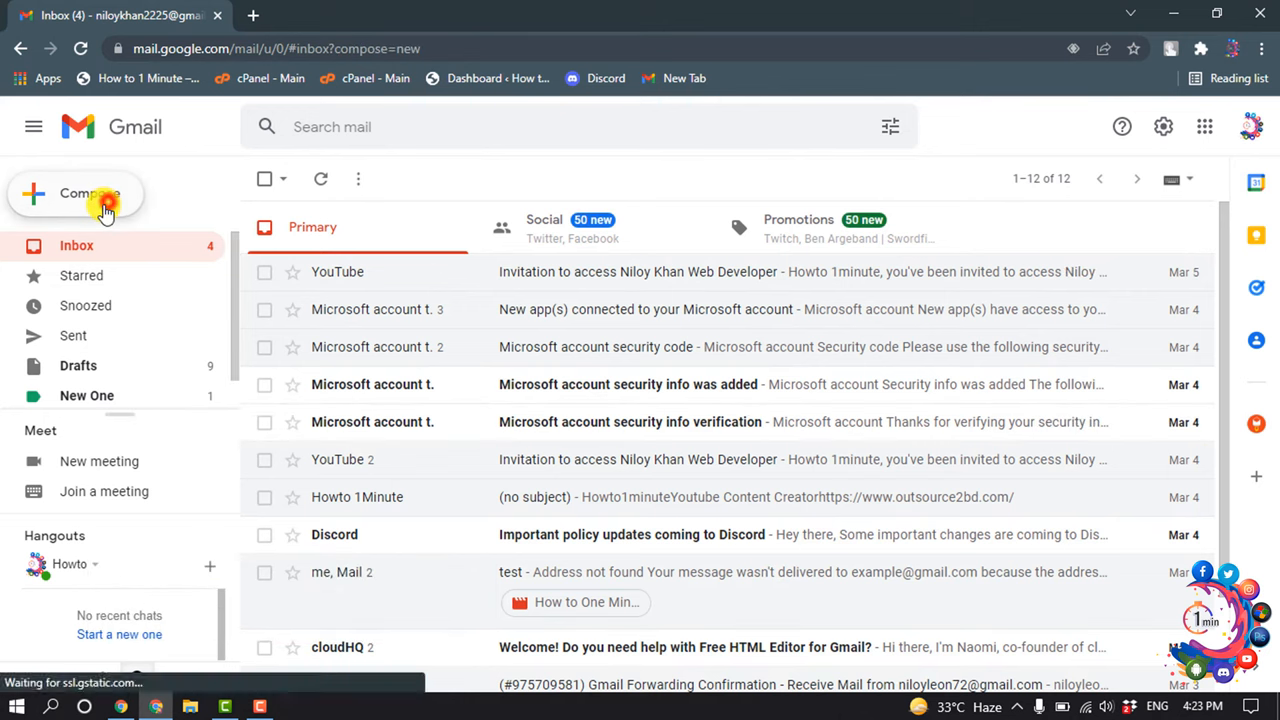
click(88, 192)
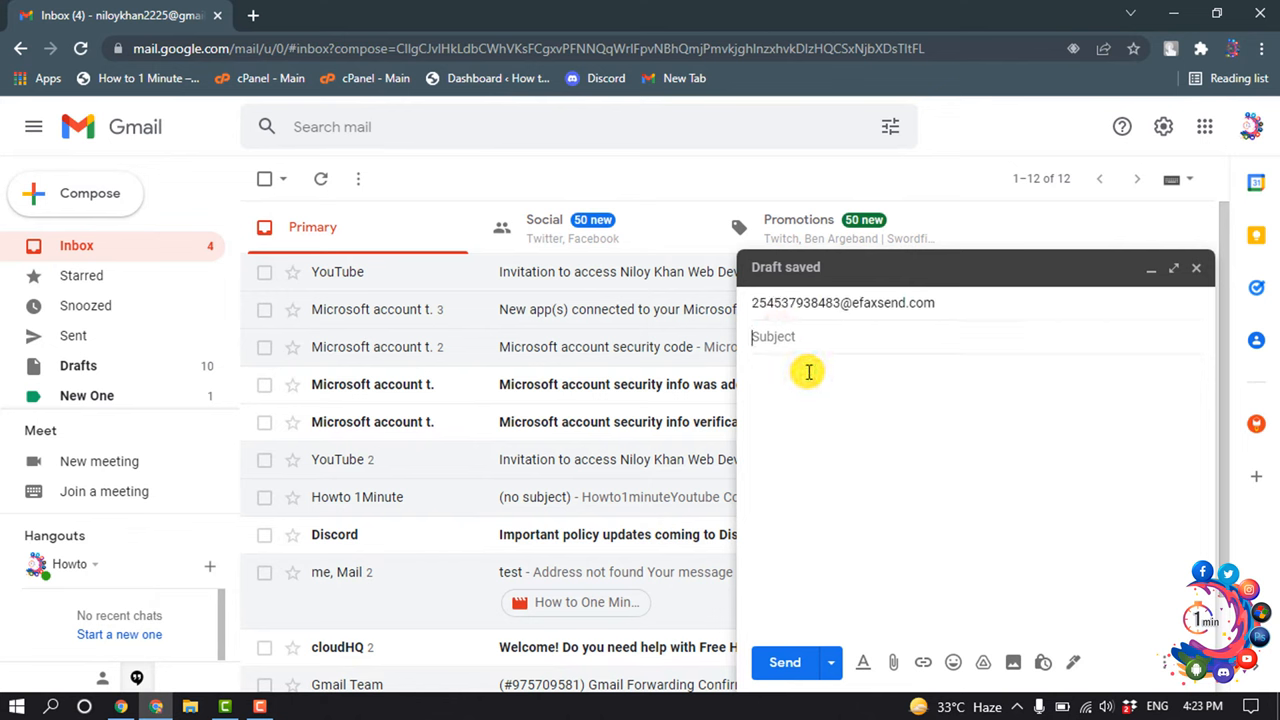
text(test)
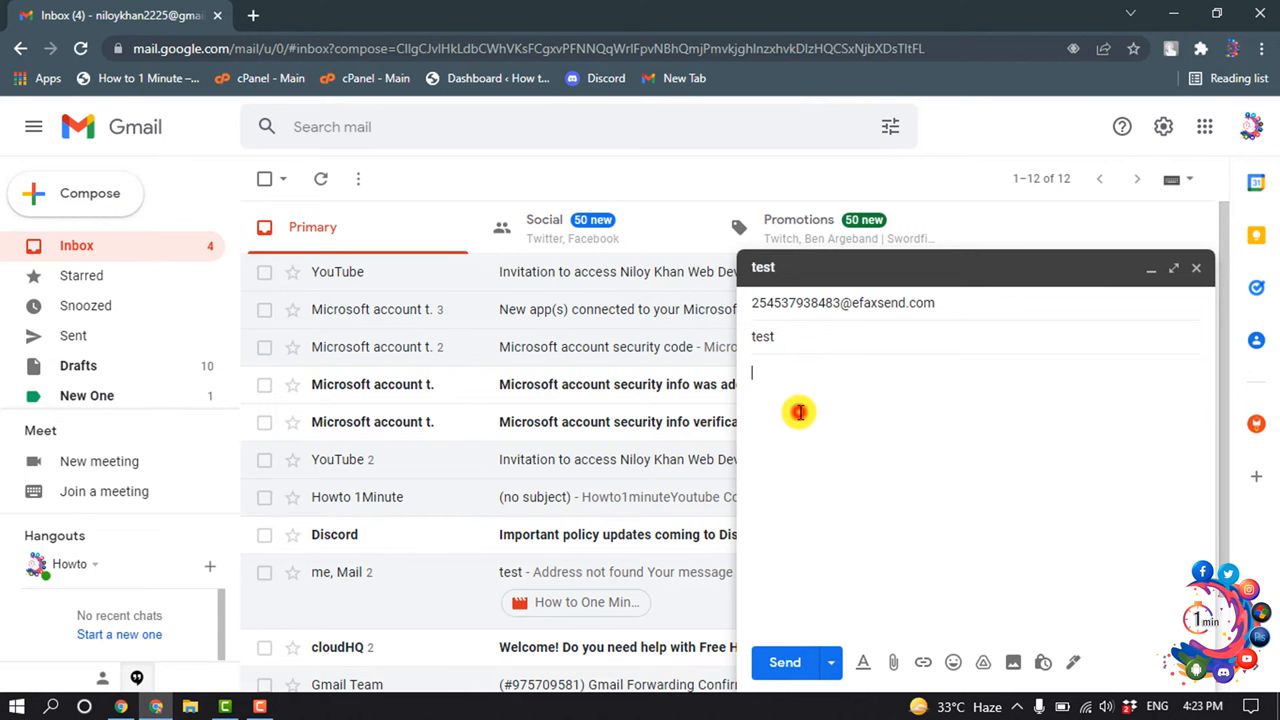